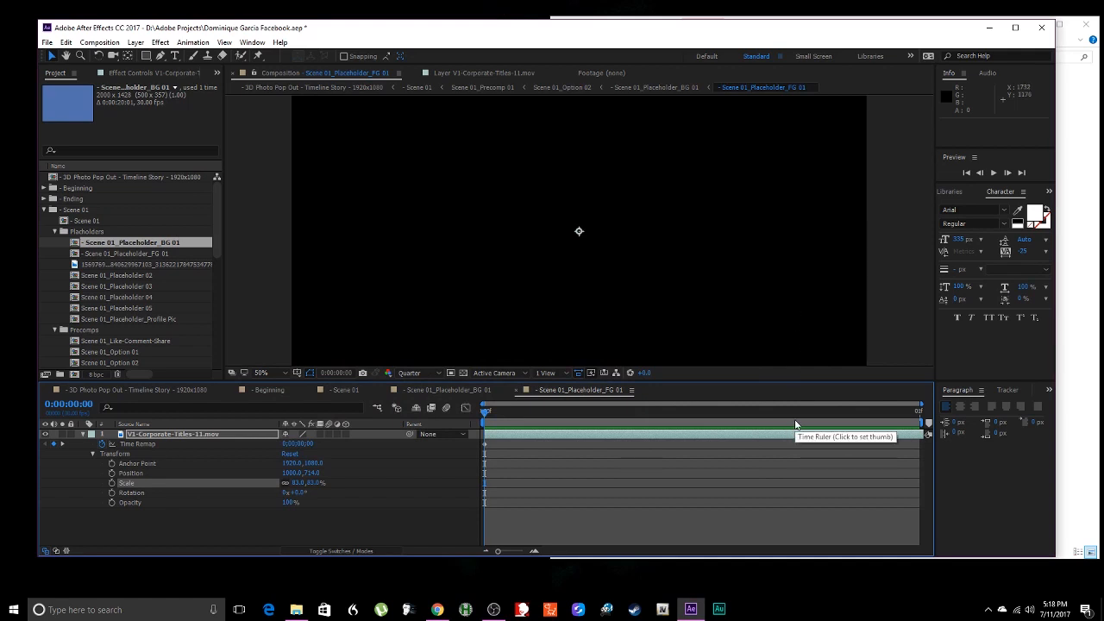
mouse_move(773, 432)
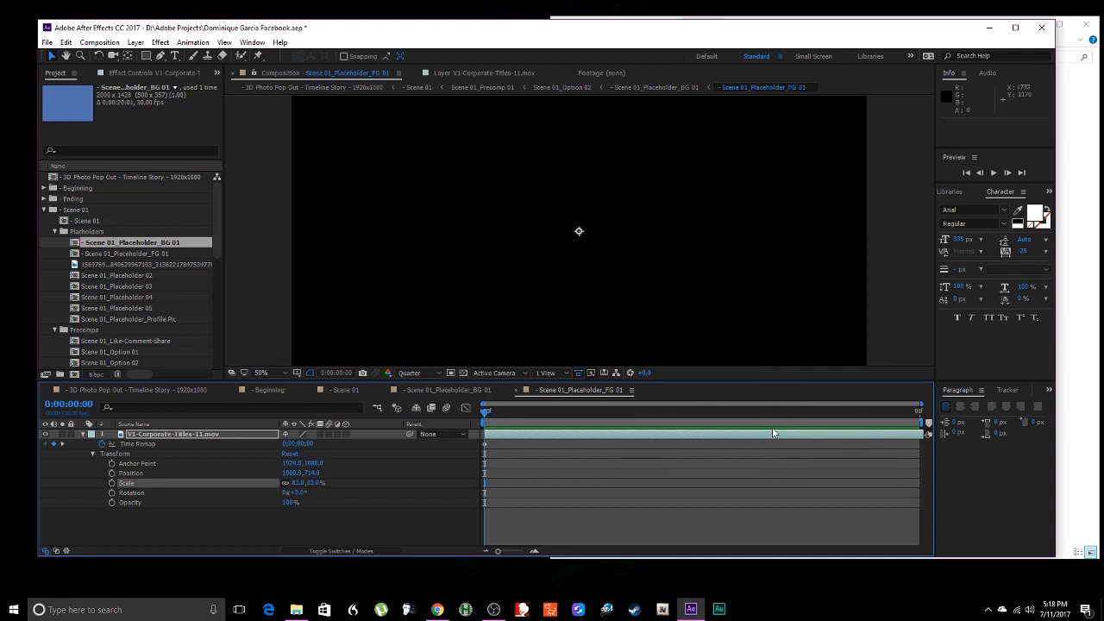
mouse_move(756, 405)
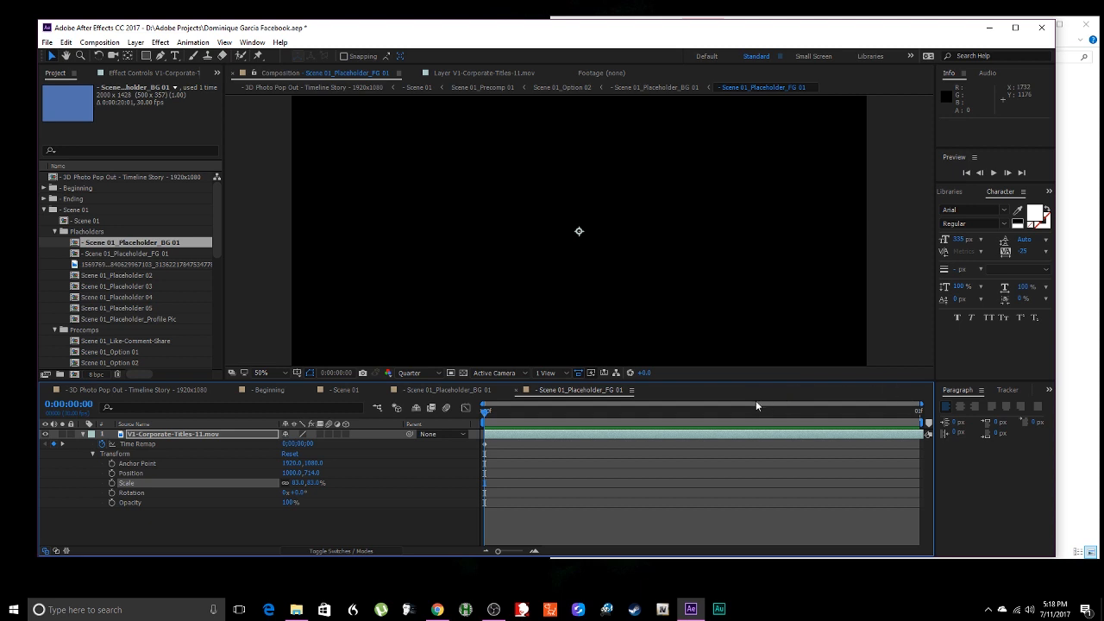
mouse_move(794, 405)
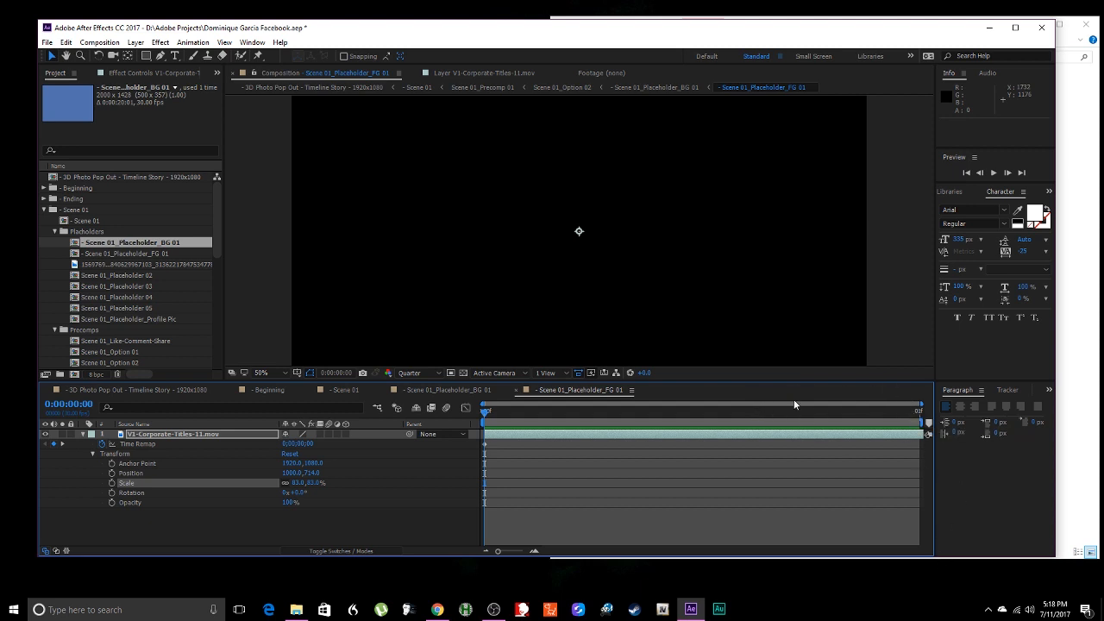
mouse_move(906, 363)
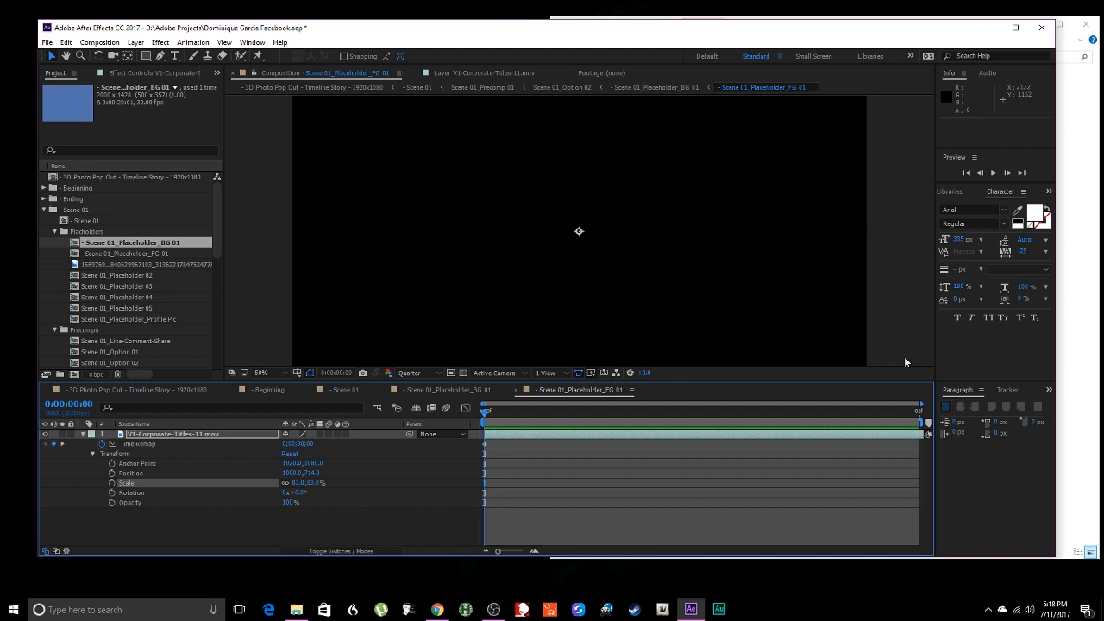
- Try the cached preview and dismiss the 'needs 2 or more frames' error
click(994, 173)
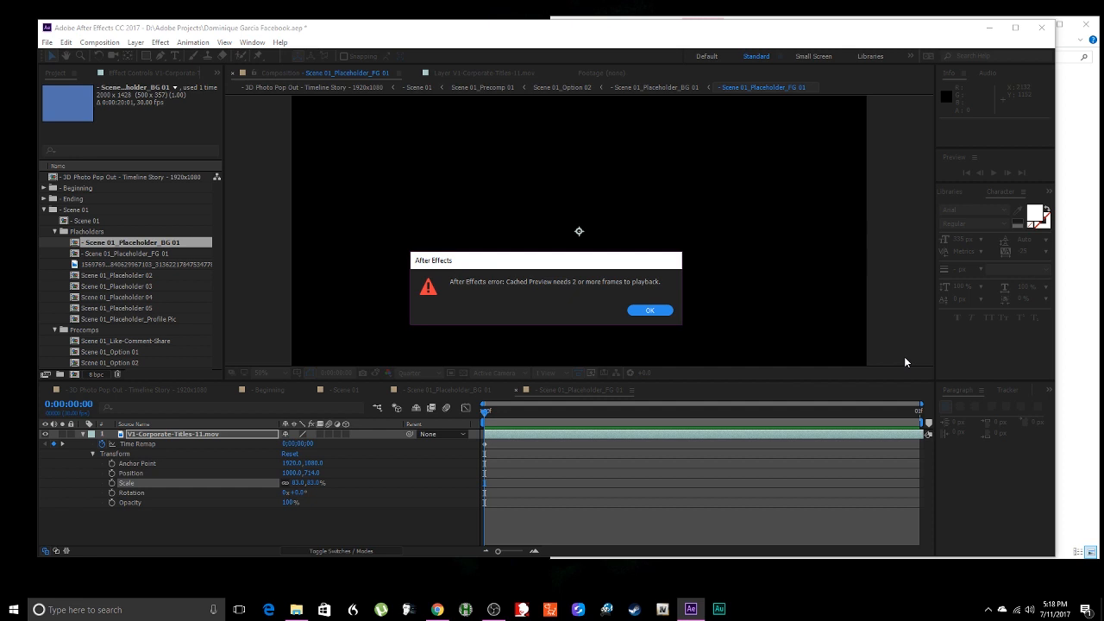
click(649, 311)
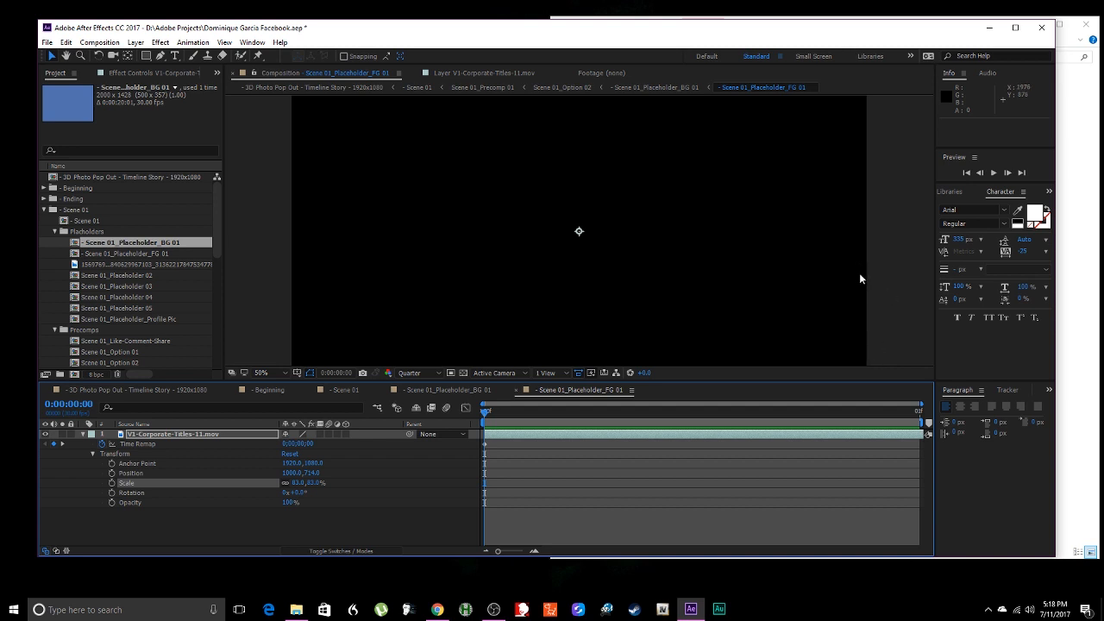
mouse_move(218, 5)
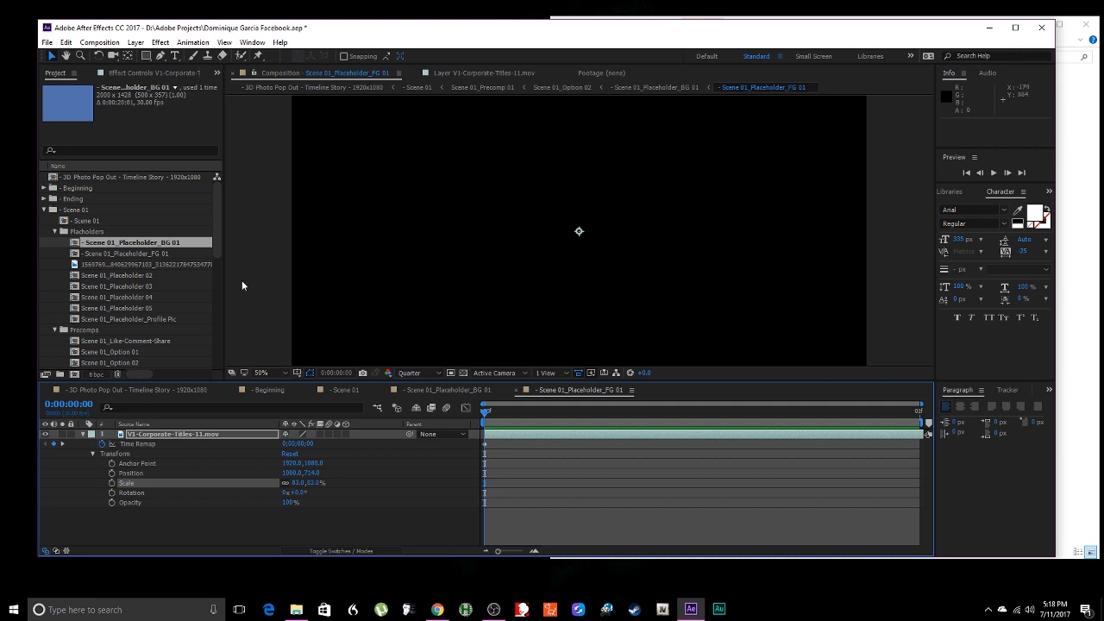
mouse_move(504, 523)
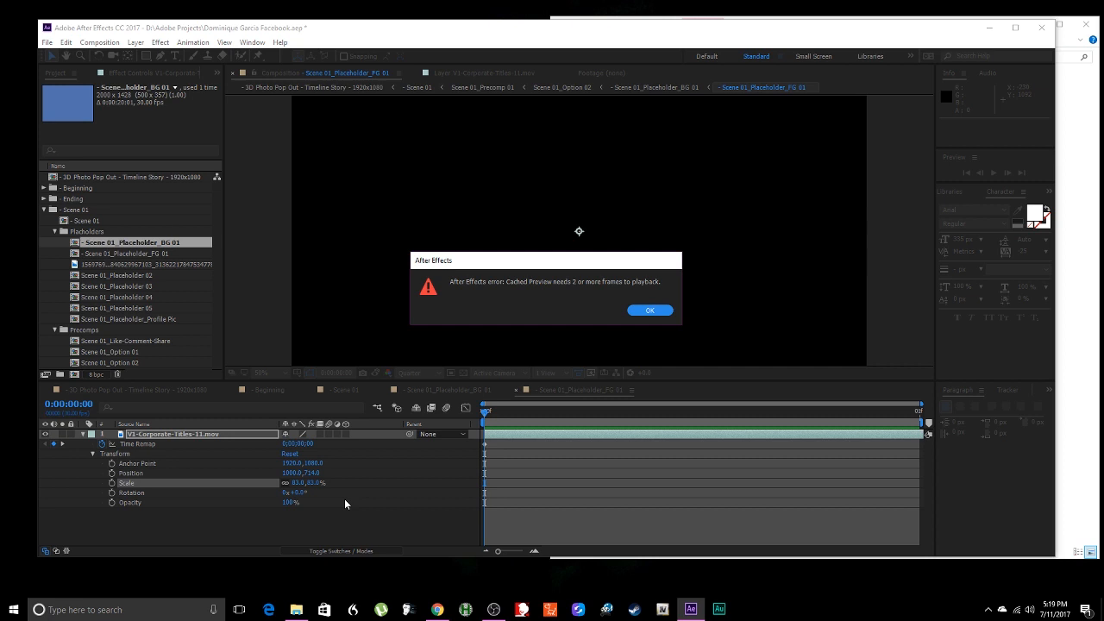
- Lengthen the composition's duration via Composition Settings so the title animation can play
click(100, 41)
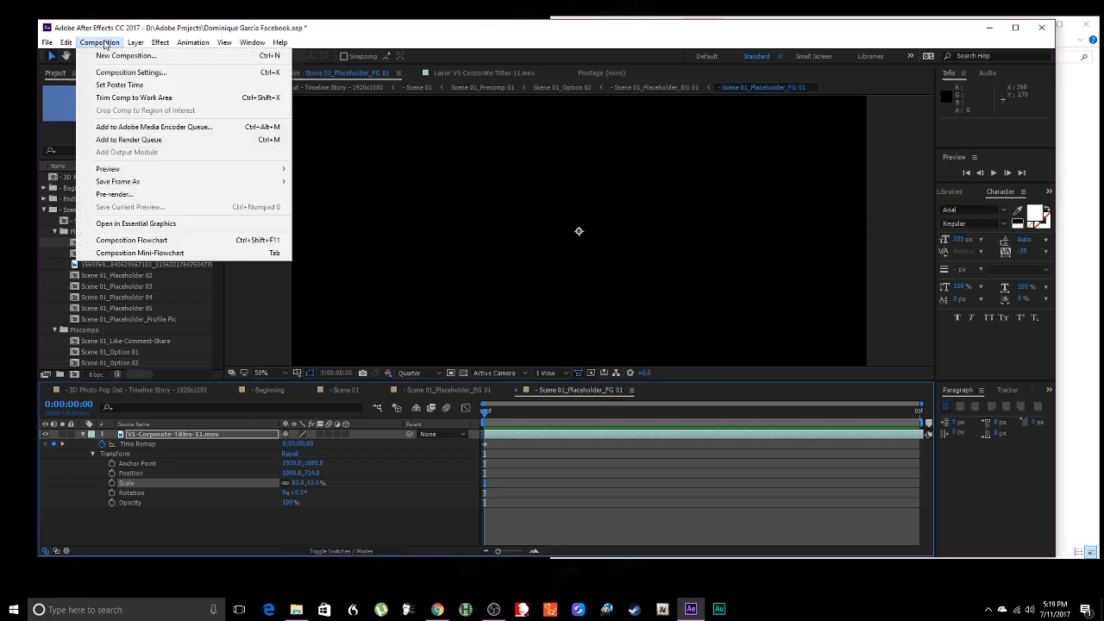
mouse_move(129, 72)
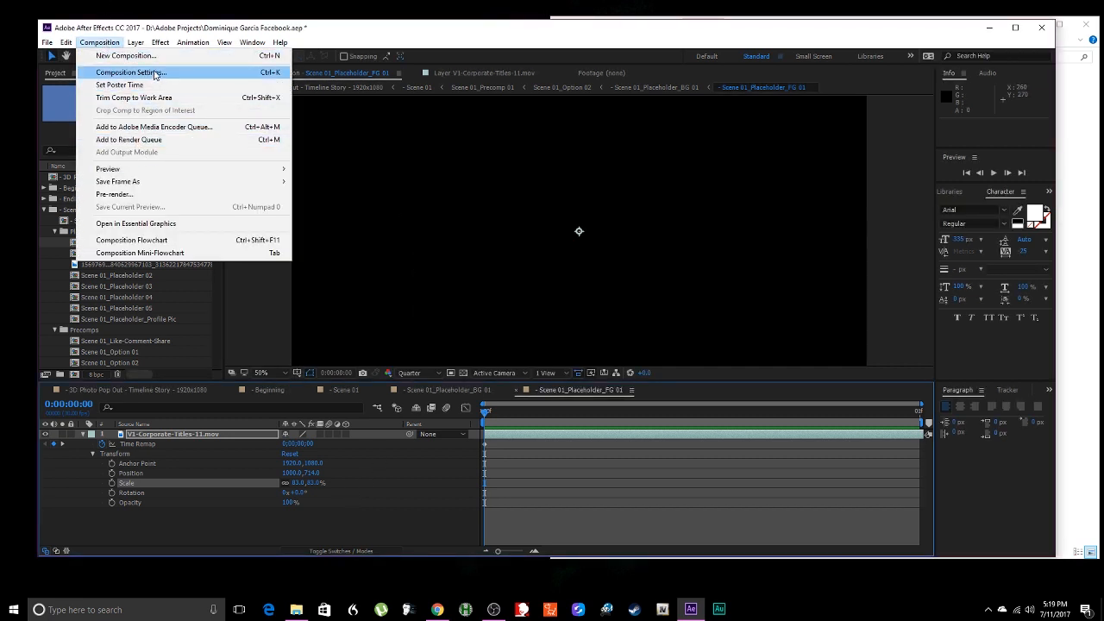
click(131, 73)
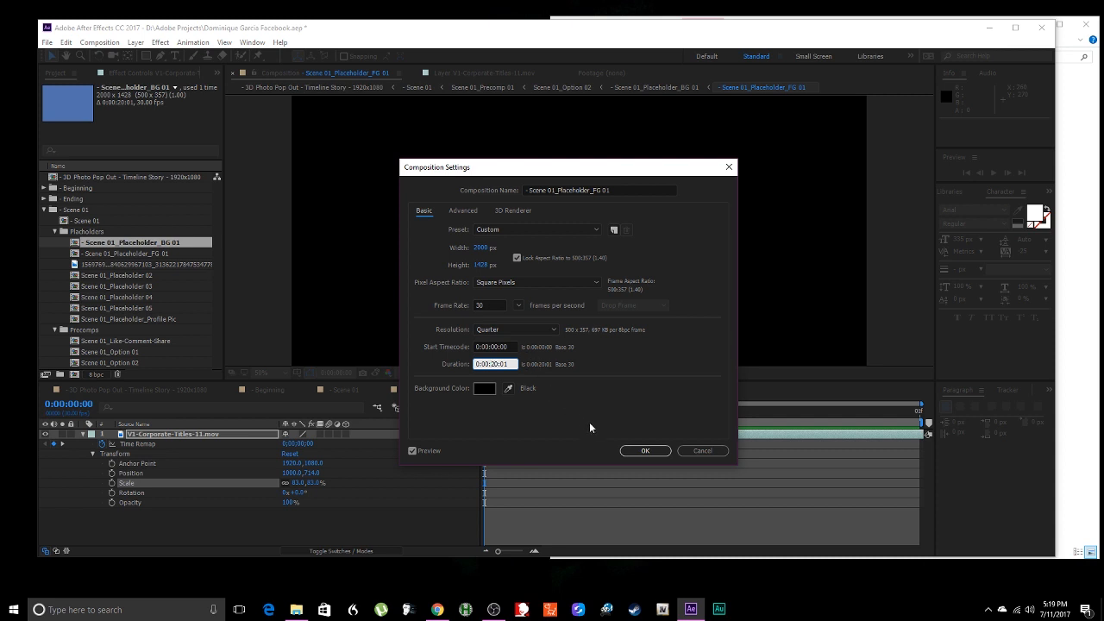
click(645, 451)
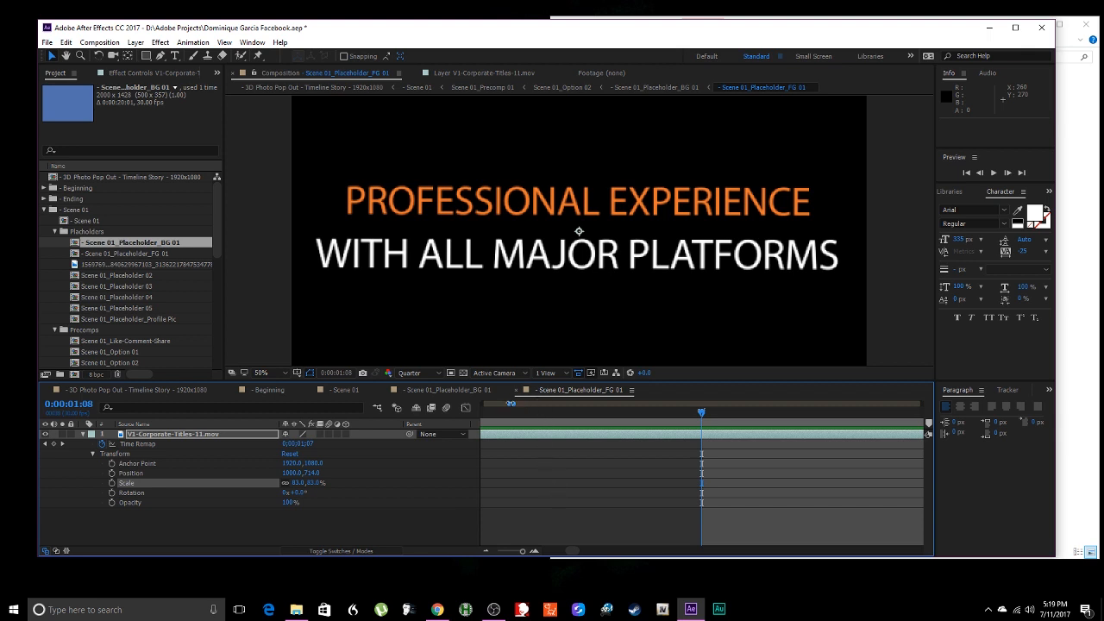
mouse_move(457, 362)
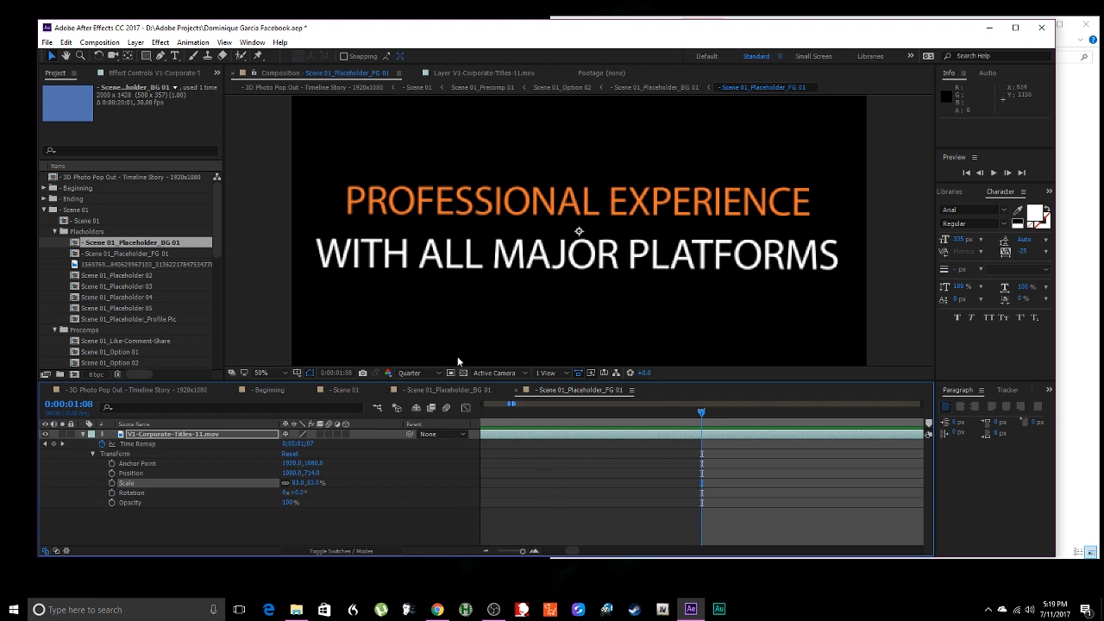
mouse_move(515, 404)
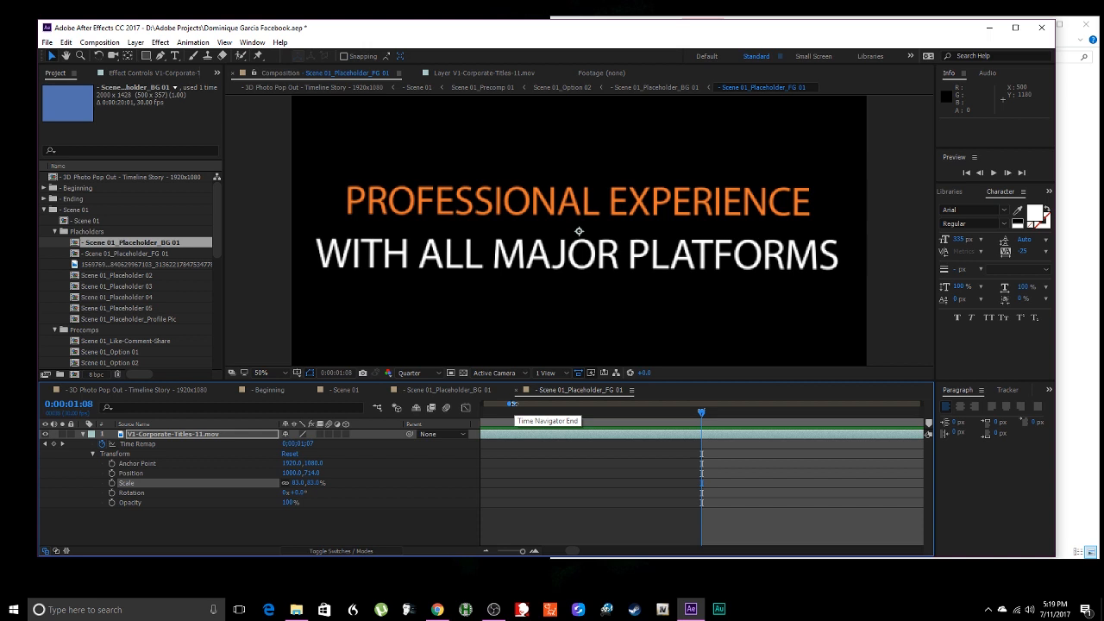
mouse_move(538, 406)
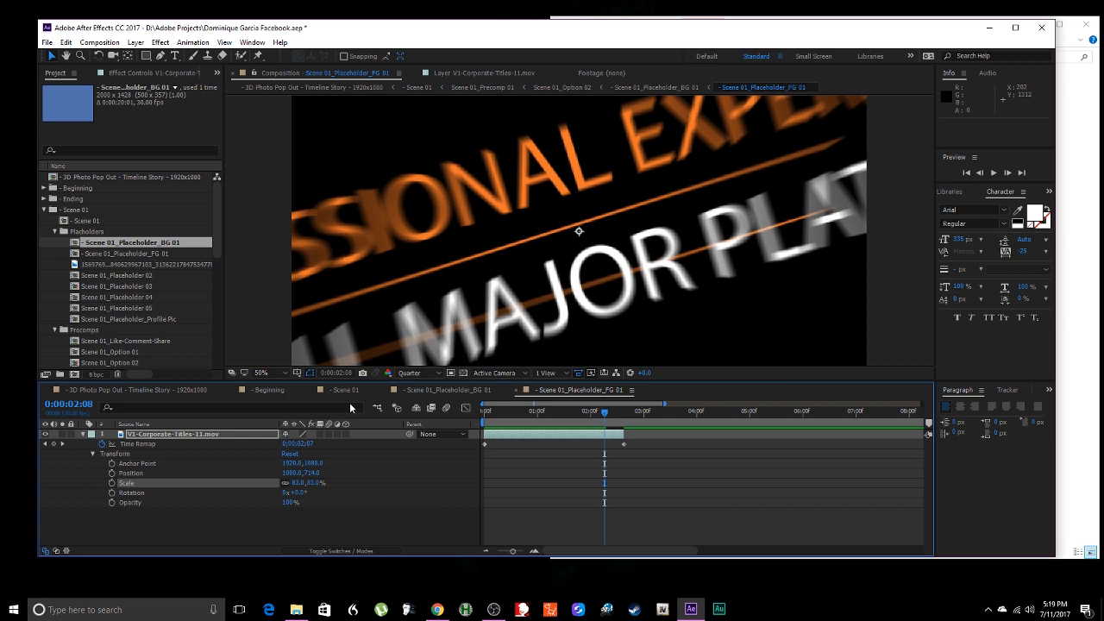
mouse_move(363, 436)
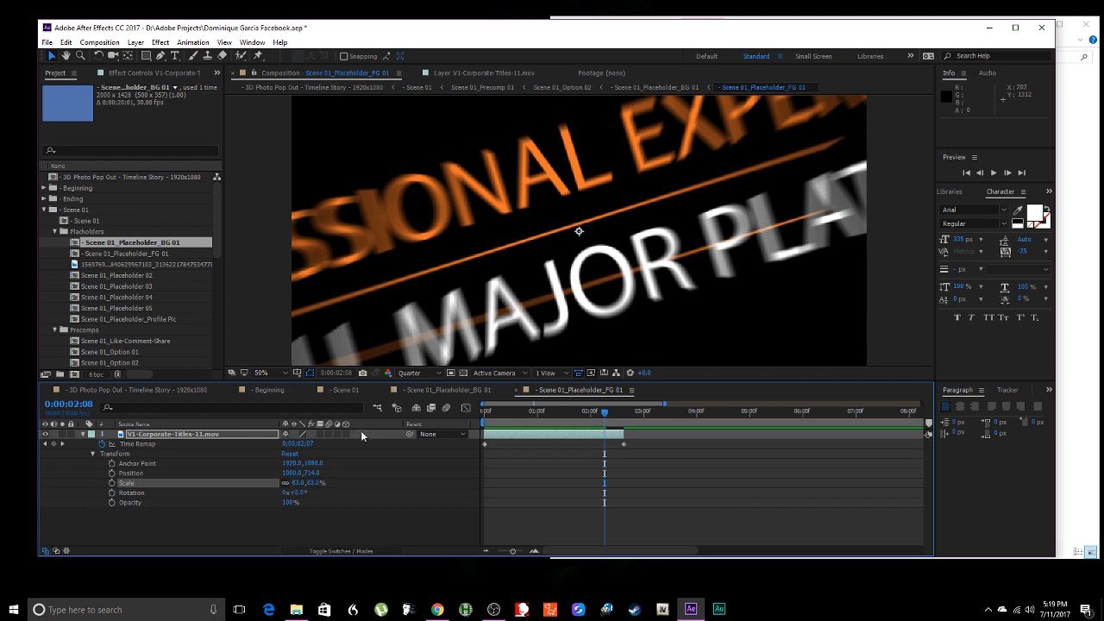
mouse_move(332, 479)
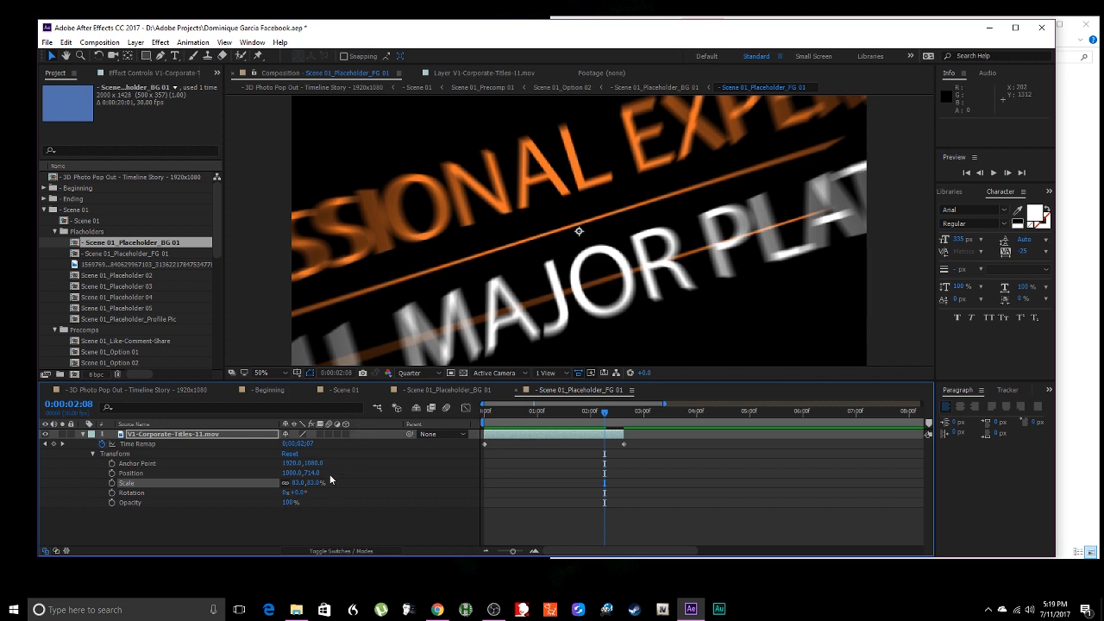